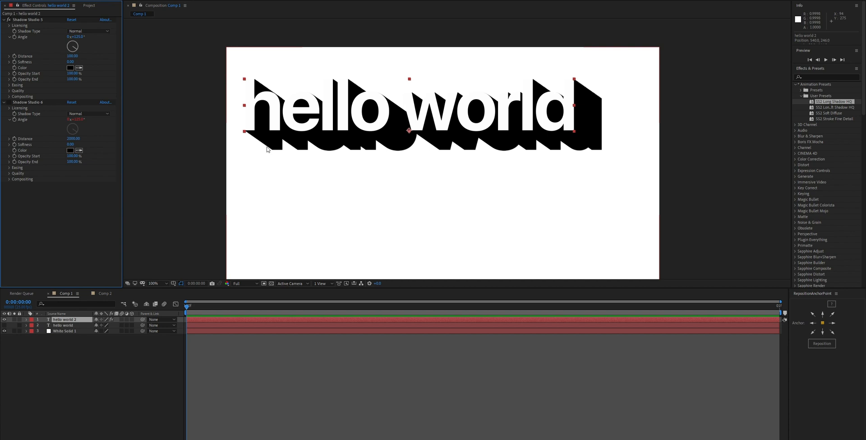
mouse_move(244, 133)
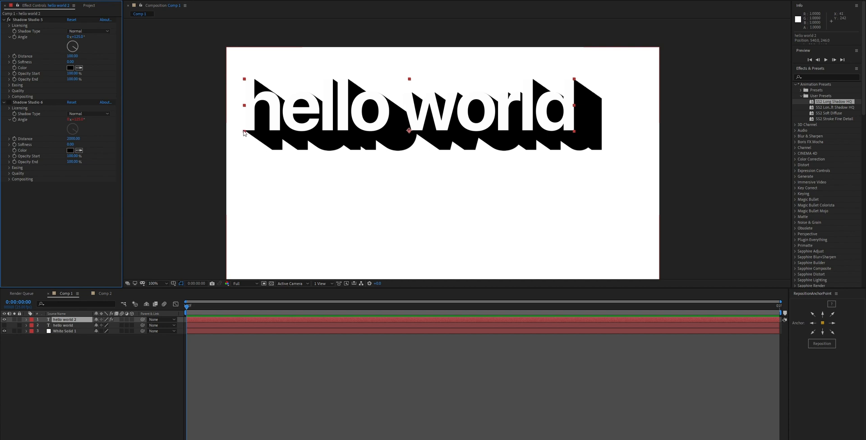
mouse_move(298, 153)
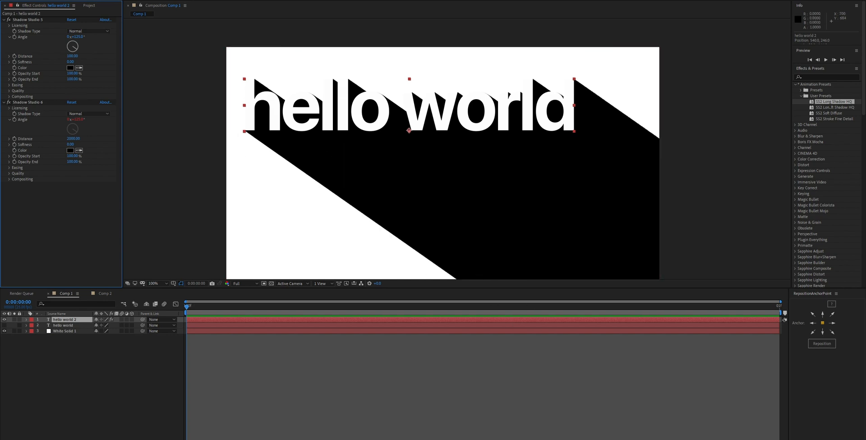
mouse_move(337, 153)
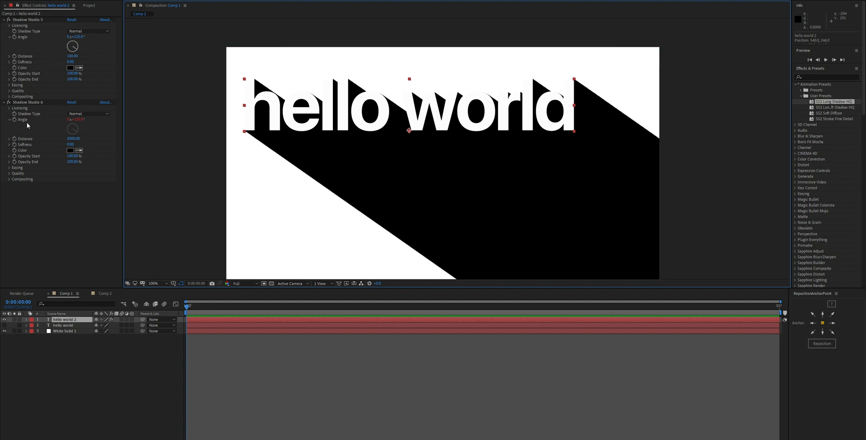
mouse_move(49, 129)
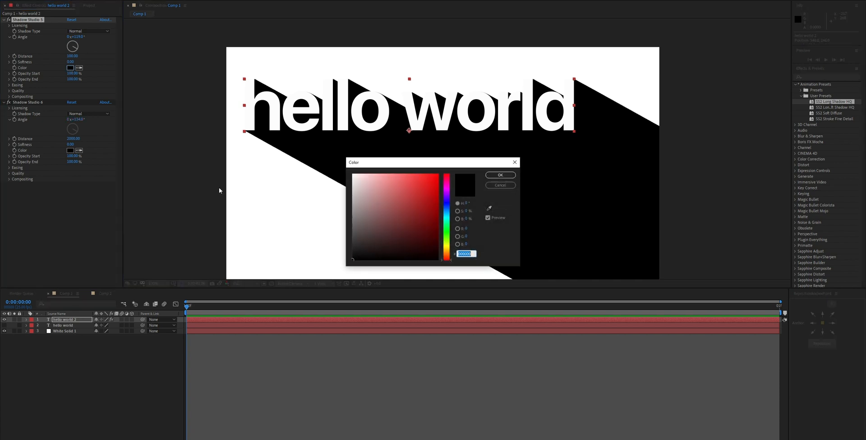
Step: Close the shadow colour picker to reach Comp 2's hello world 2 layer
click(499, 175)
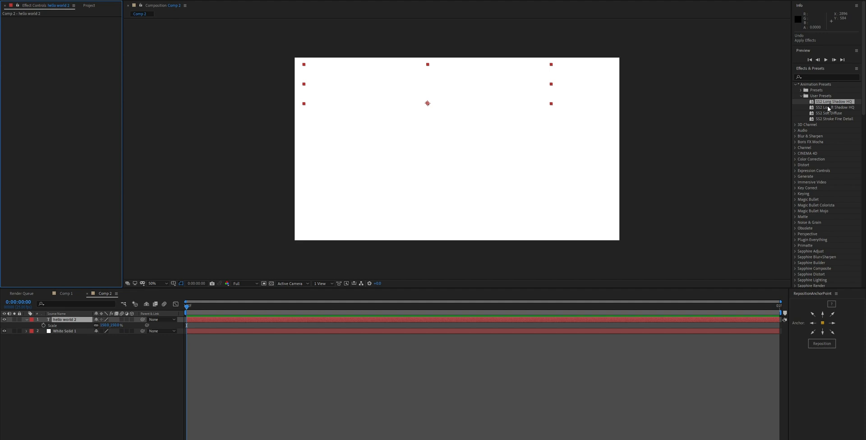
Step: Apply the SS2 long shadow preset to Comp 2's text, expand Quality, and return to Comp 1
double_click(834, 101)
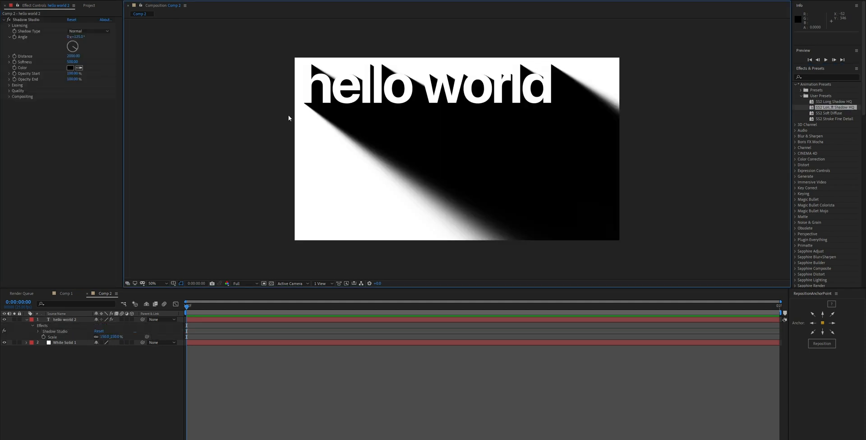
mouse_move(473, 250)
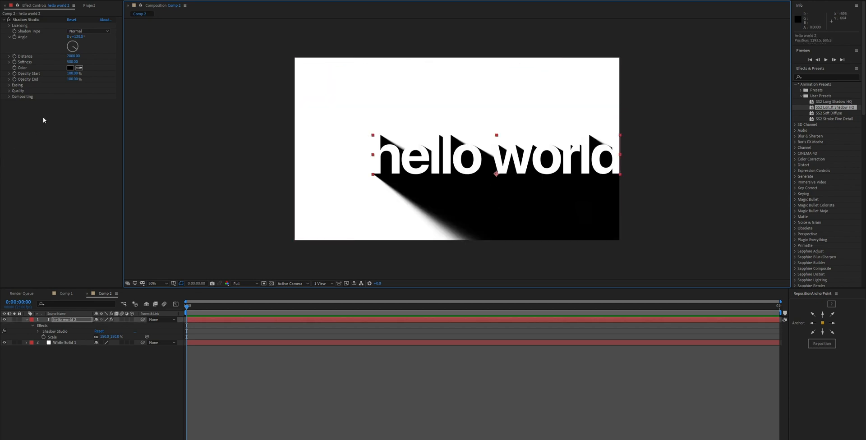
click(9, 91)
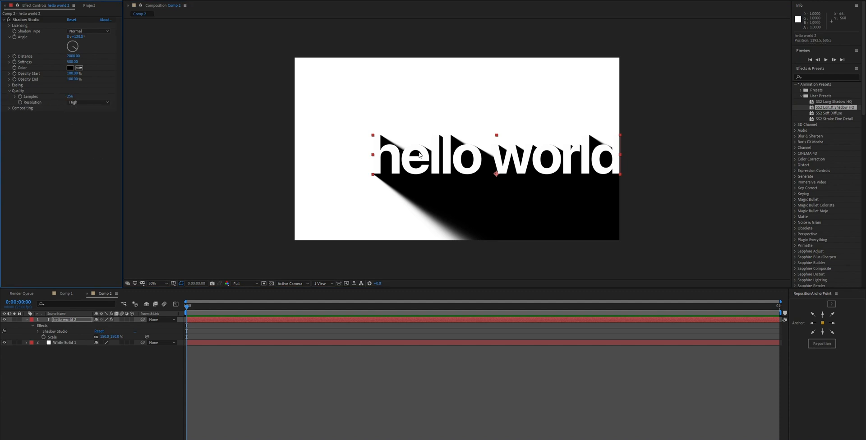
mouse_move(371, 216)
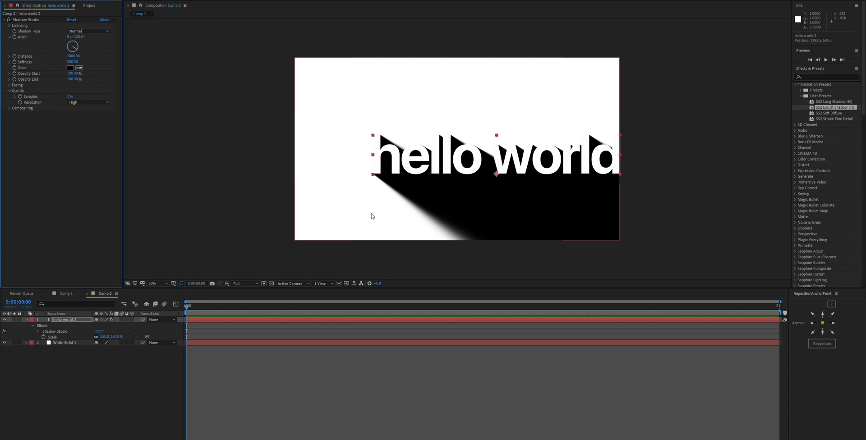
mouse_move(386, 215)
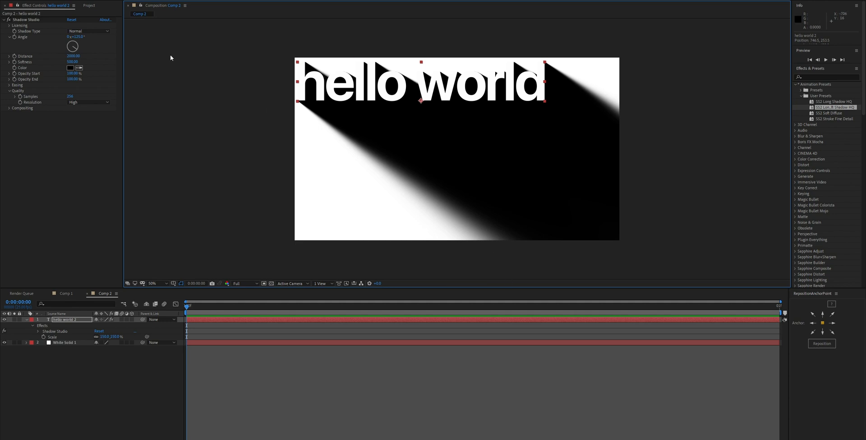
mouse_move(87, 164)
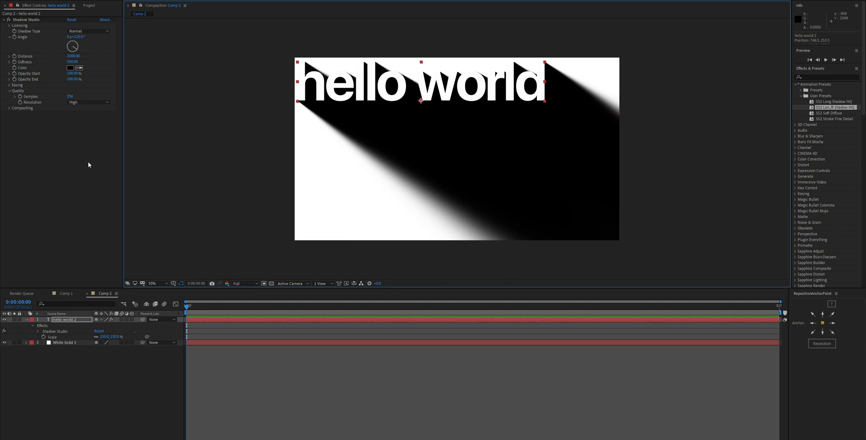
click(64, 293)
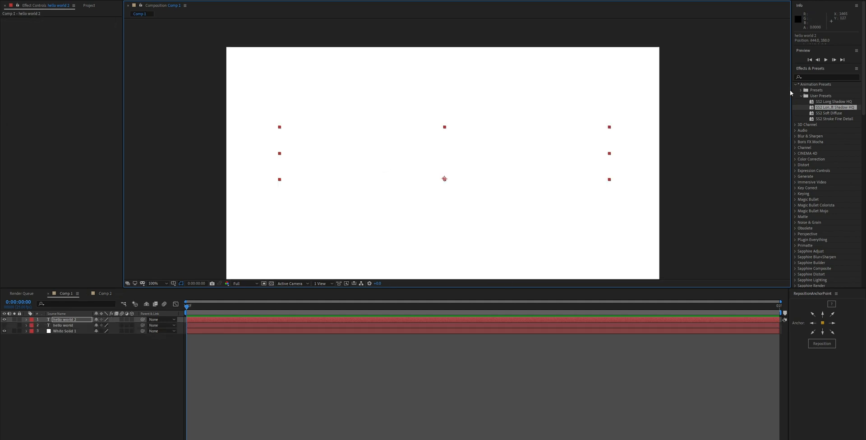
Step: Apply SS2 Soft Diffuse to hello world 2, fading its end and reviewing compositing settings
double_click(828, 113)
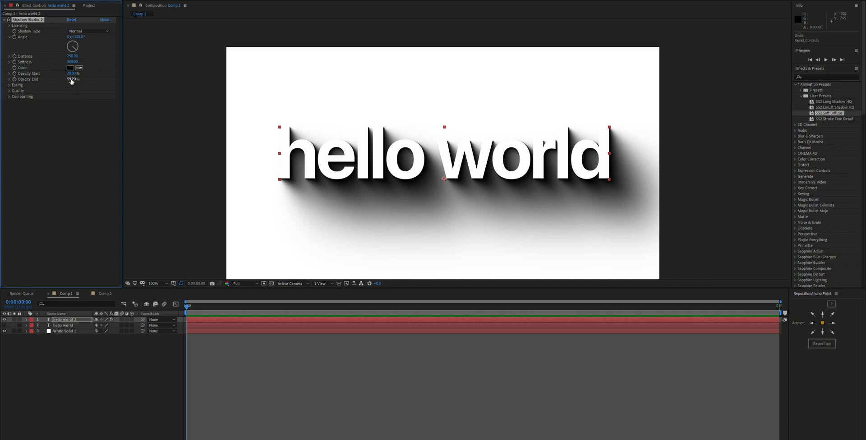
click(72, 79)
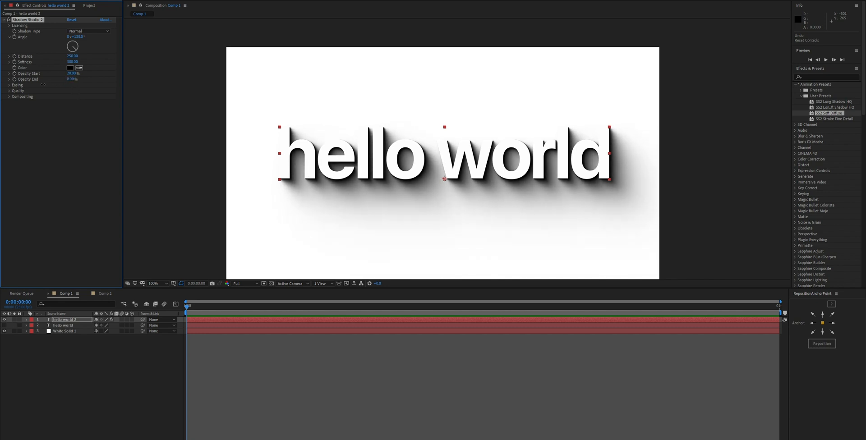
click(22, 96)
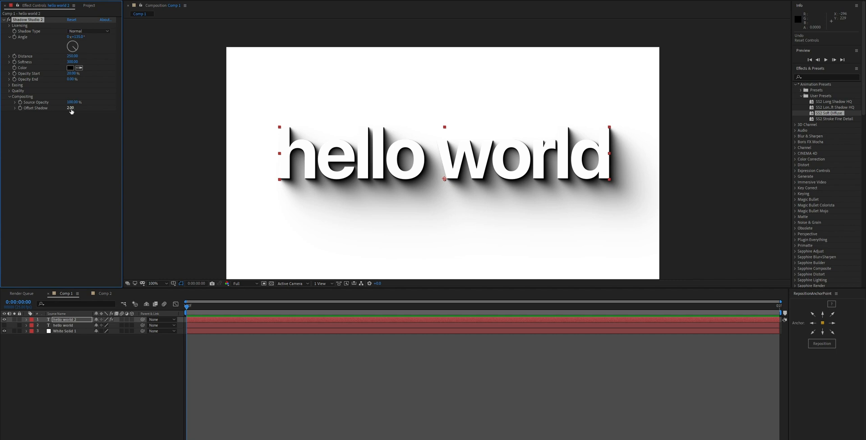
text(0)
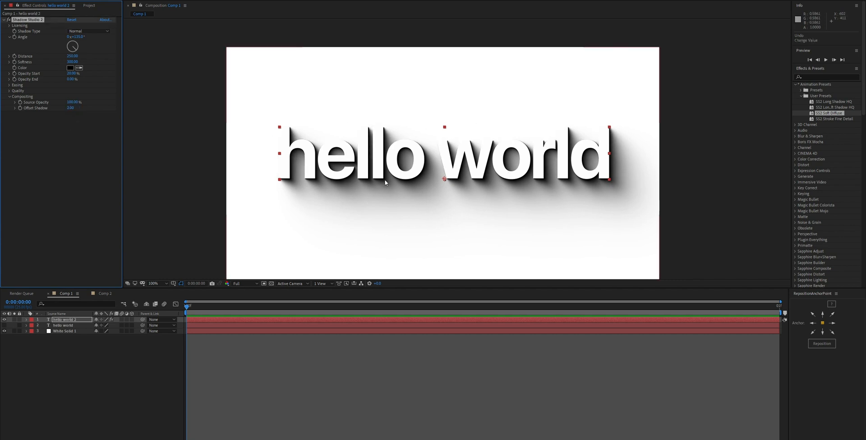
click(9, 85)
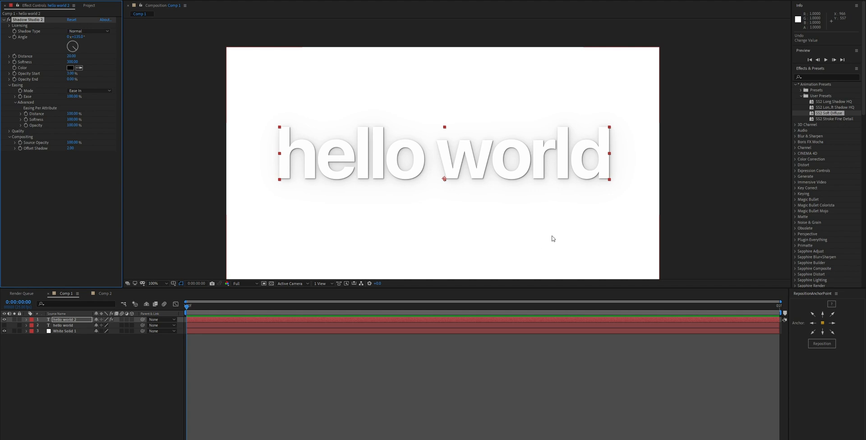
mouse_move(459, 244)
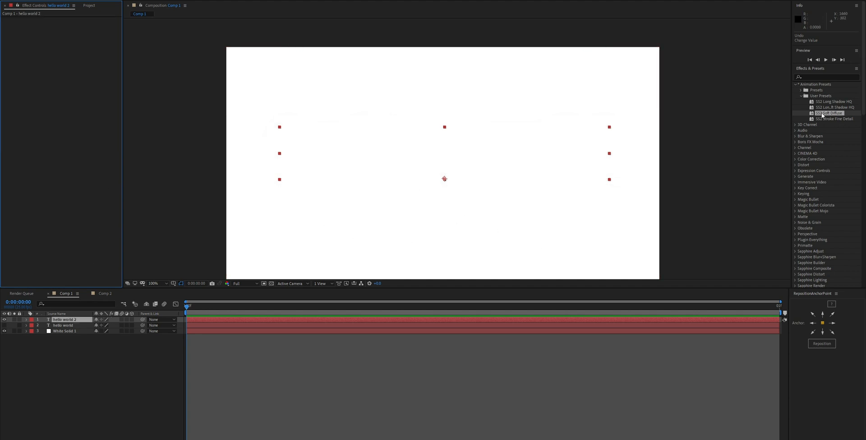
Step: Apply the SS2 Stroke Fine Detail preset from User Presets to hello world 2
click(834, 118)
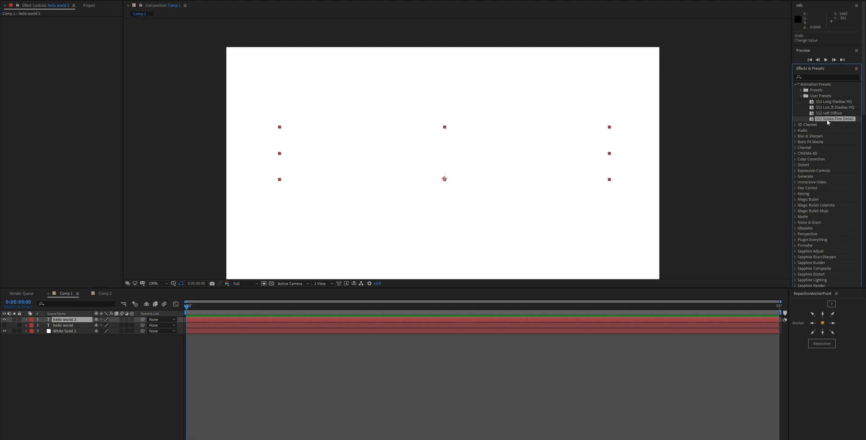
double_click(833, 118)
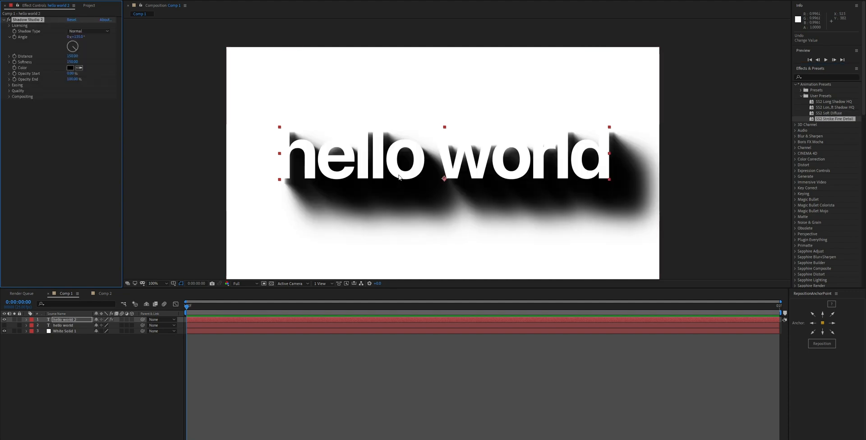
mouse_move(573, 169)
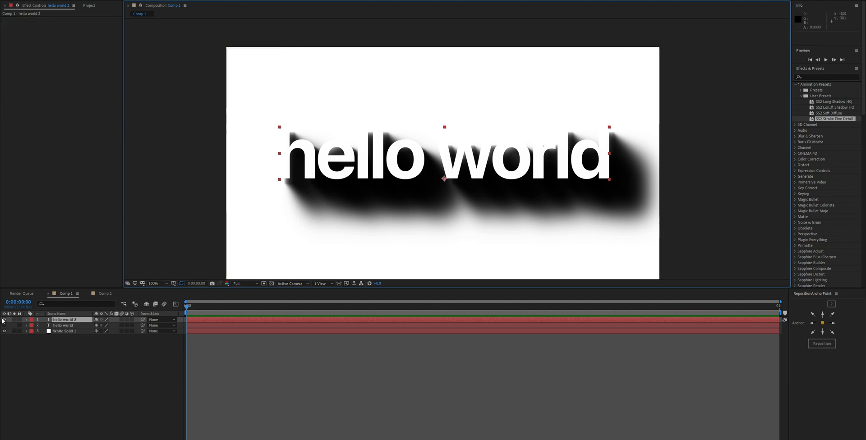
Step: Hide hello world 2 and apply SS2 Stroke Fine Detail to the outlined hello world layer
click(64, 325)
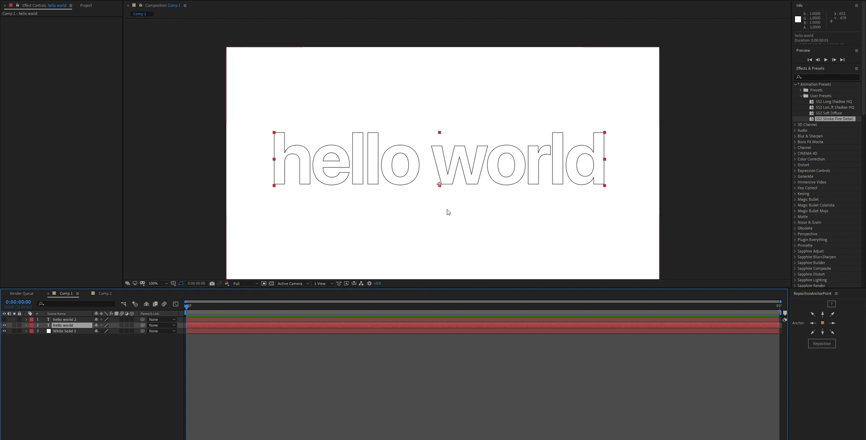
mouse_move(826, 121)
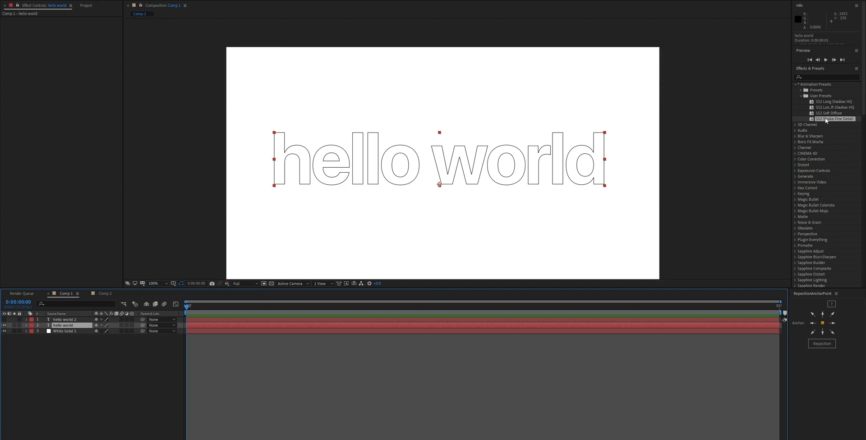
double_click(834, 118)
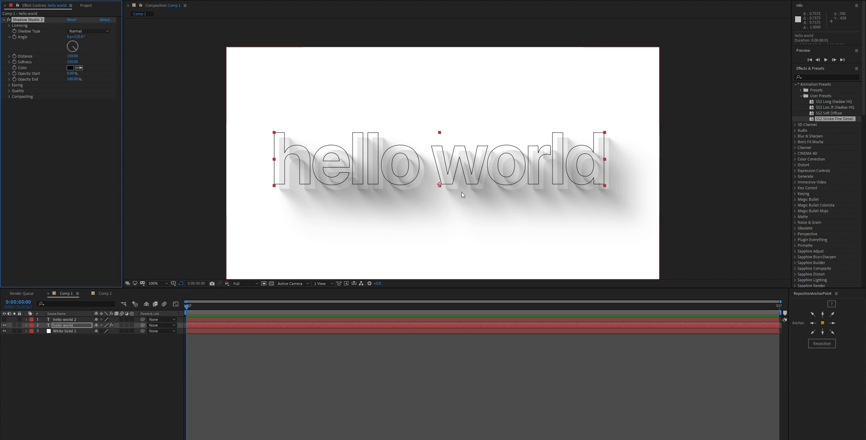
mouse_move(454, 196)
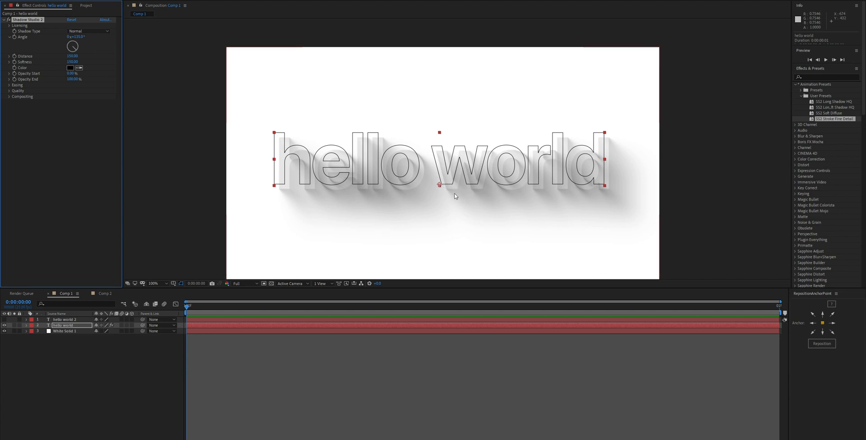
mouse_move(391, 168)
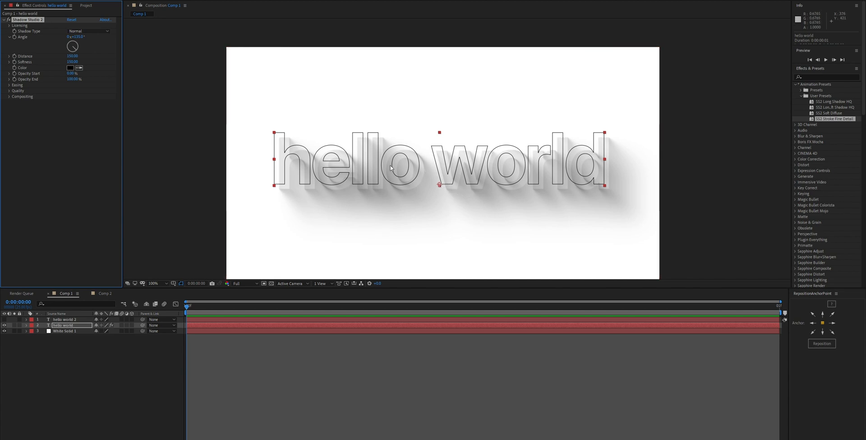
mouse_move(426, 210)
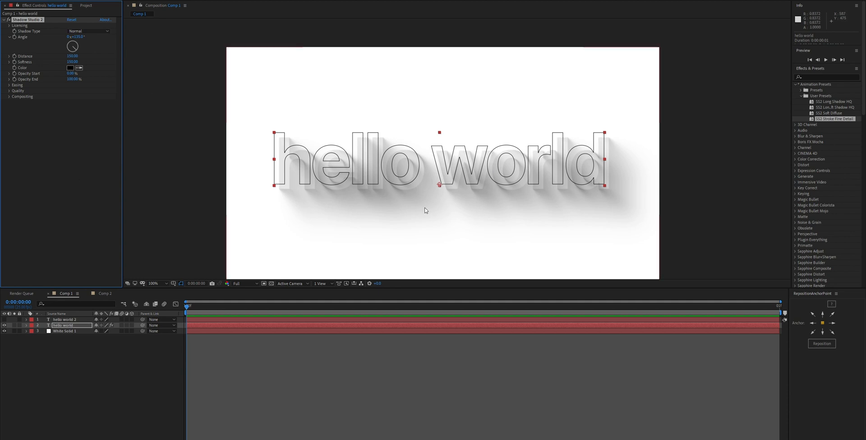
mouse_move(560, 217)
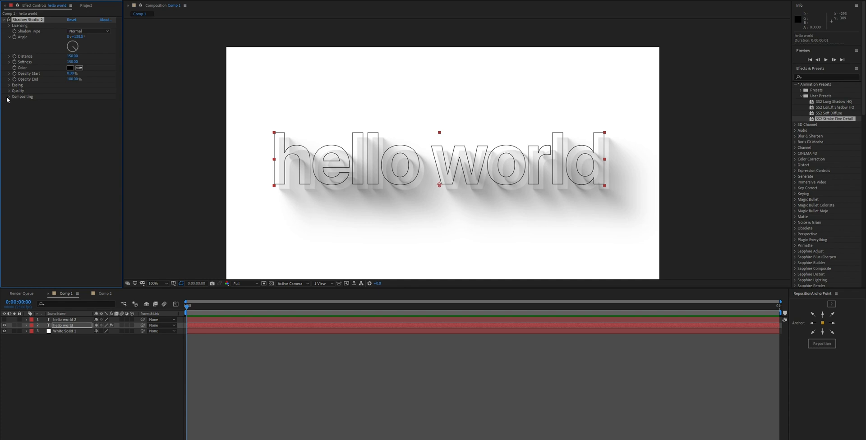
Step: Expand the Compositing and Quality groups of the outlined text's Shadow Studio 3 effect
click(10, 96)
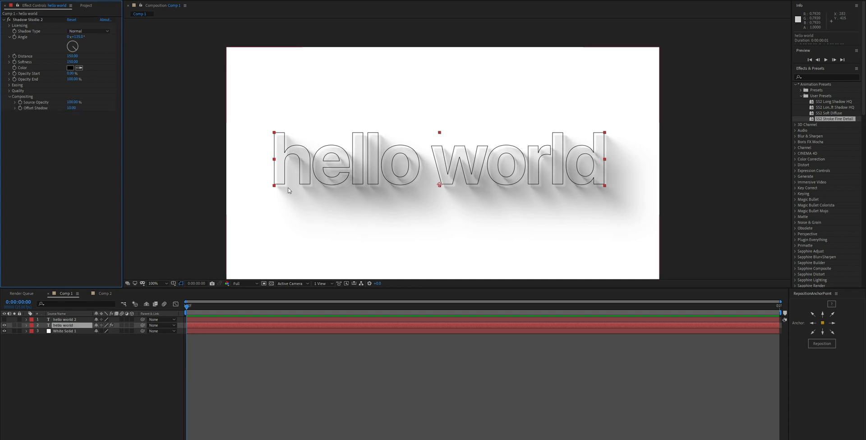
click(89, 103)
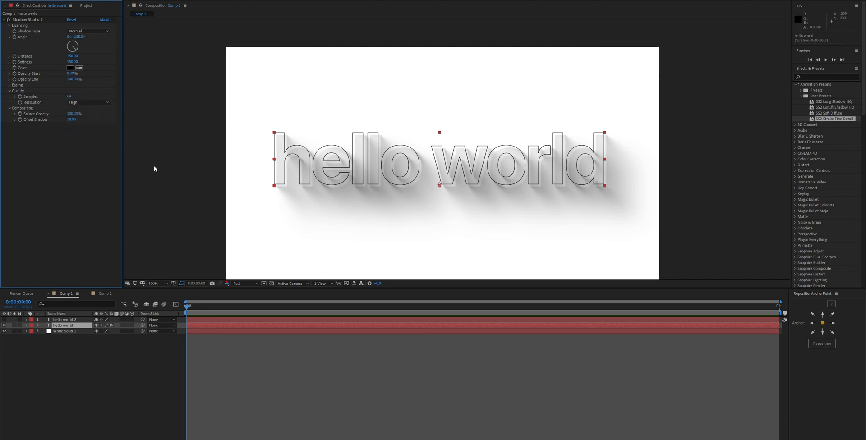
mouse_move(479, 203)
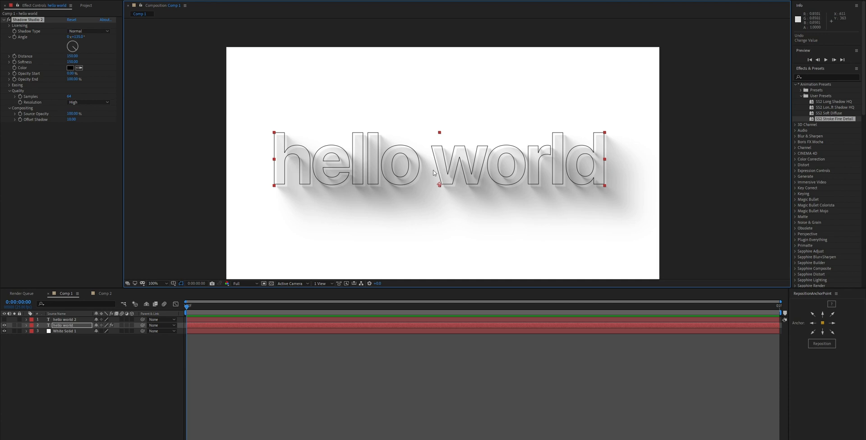
mouse_move(138, 134)
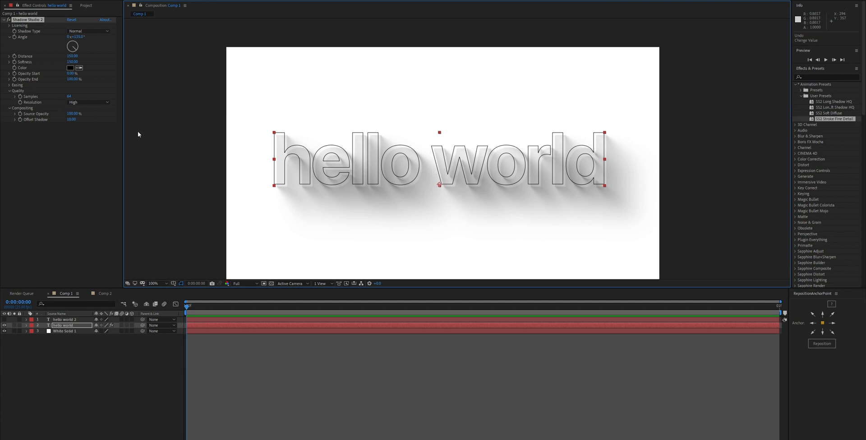